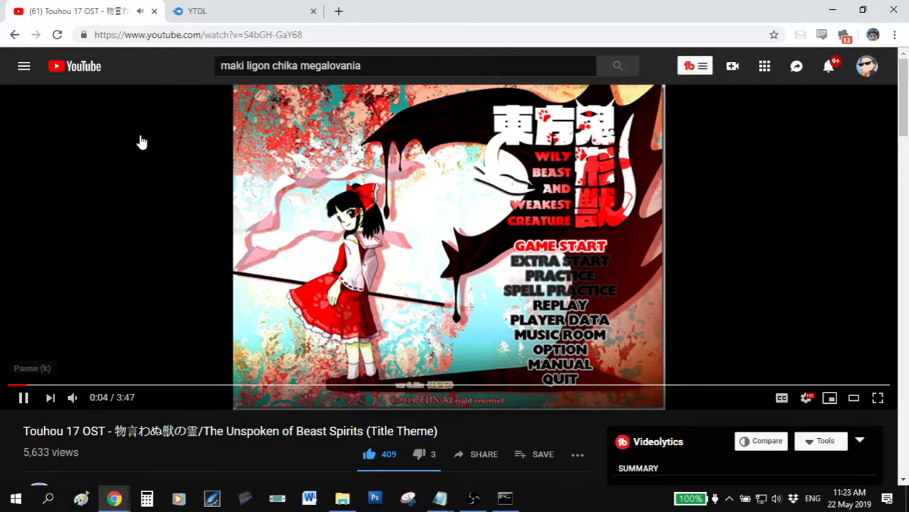
# Pause the Touhou 17 OST title theme video in the YouTube player
pyautogui.click(504, 498)
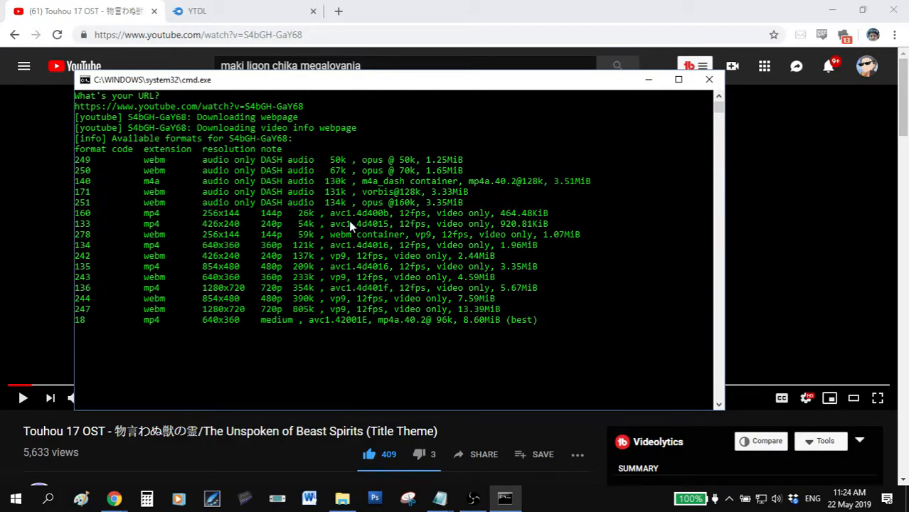
# In the downloader console, choose video format 247 with opus audio to download and merge
pyautogui.click(678, 79)
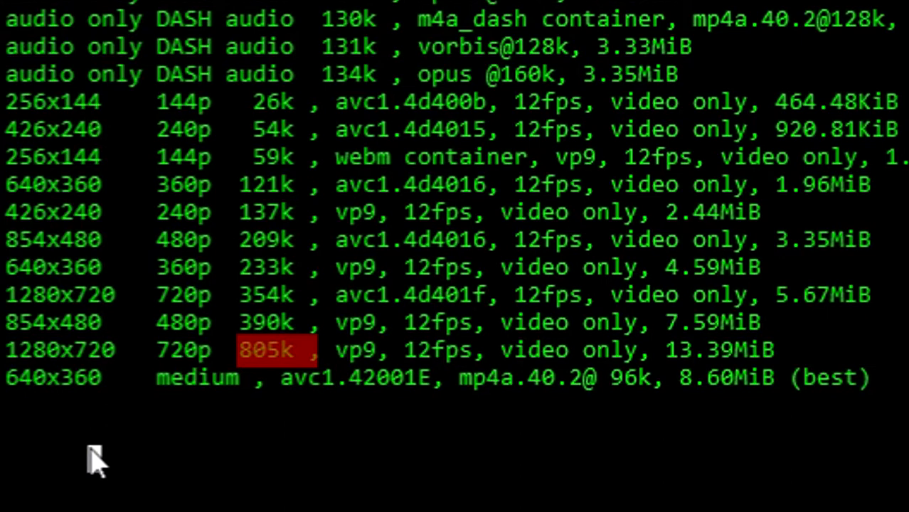
pyautogui.write('24')
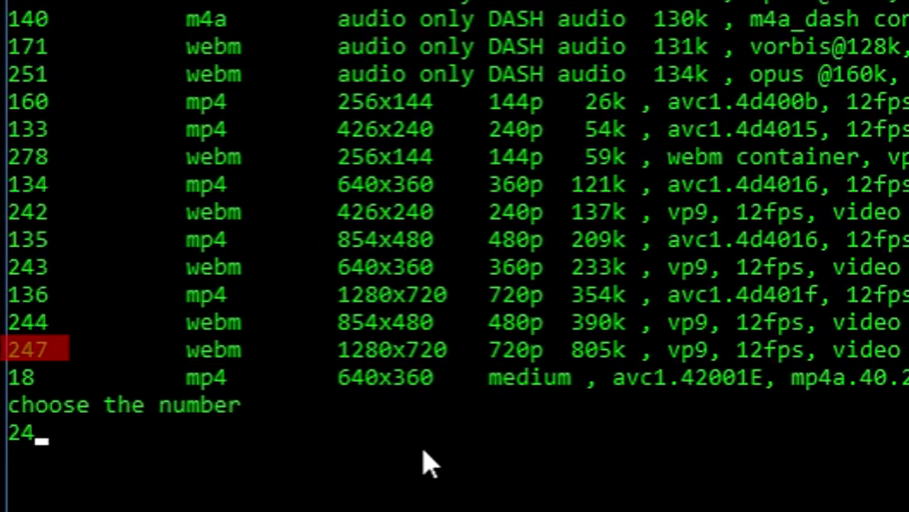
pyautogui.write('7')
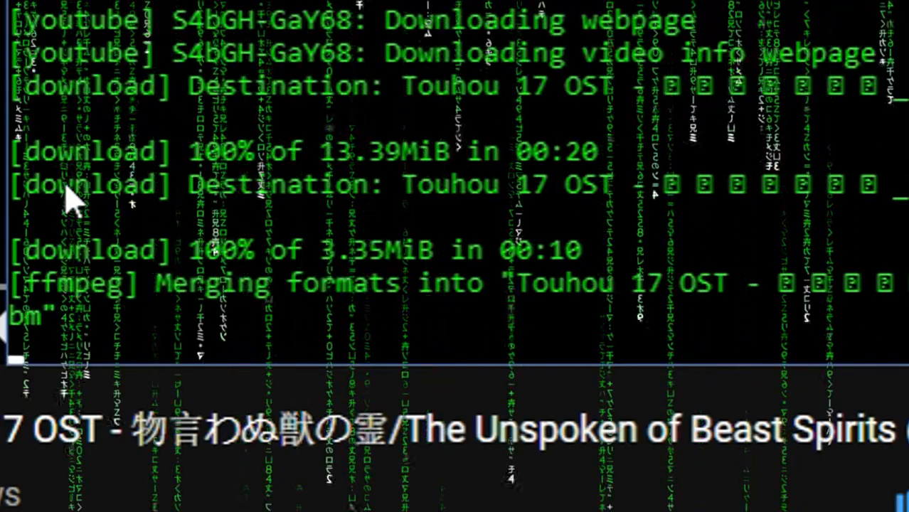
# Wait for ffmpeg merging to finish and the console to print Done
pyautogui.scroll(-3)
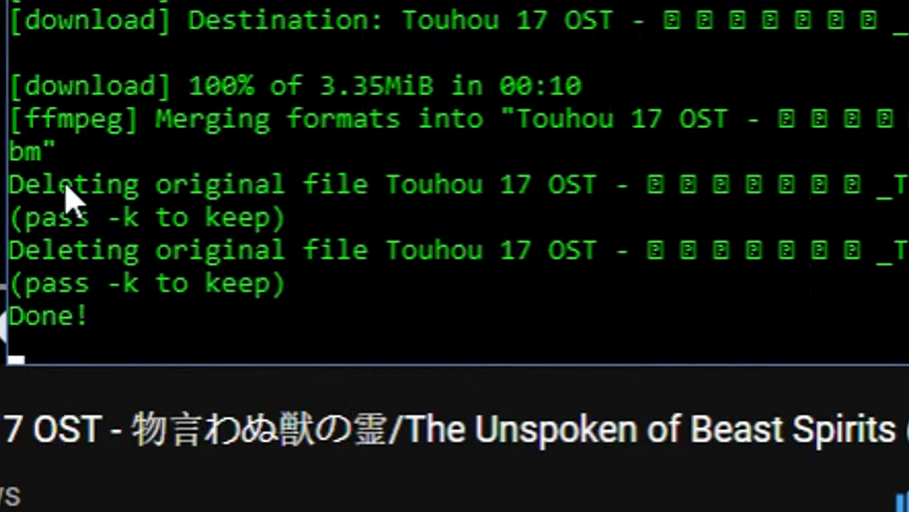
pyautogui.moveTo(103, 213)
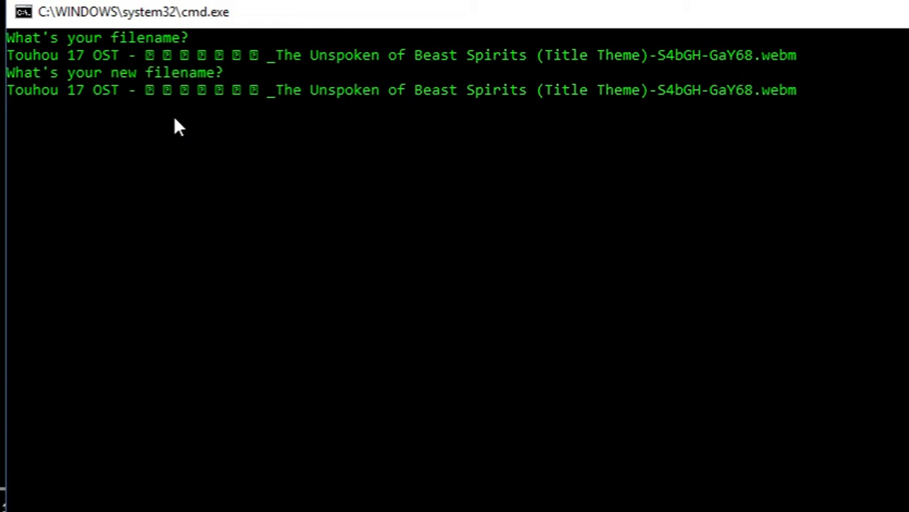
# Convert the webm to an MP4 with a .mp4 output name, then launch Convert2MP3.bat
pyautogui.press('Backspace')
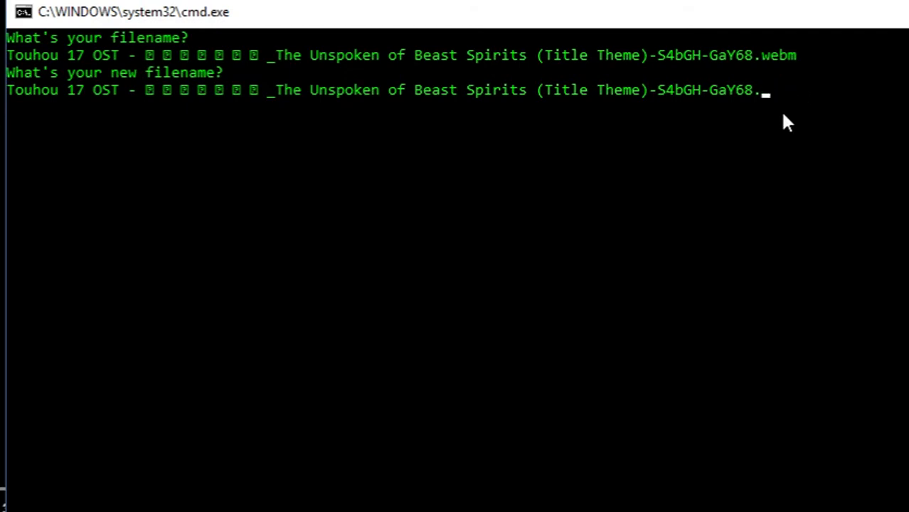
pyautogui.write('mp4')
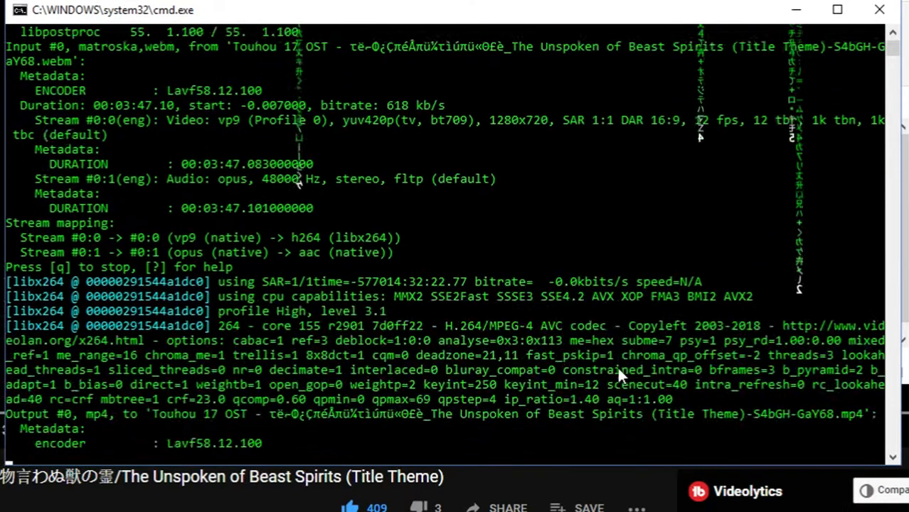
pyautogui.scroll(-3)
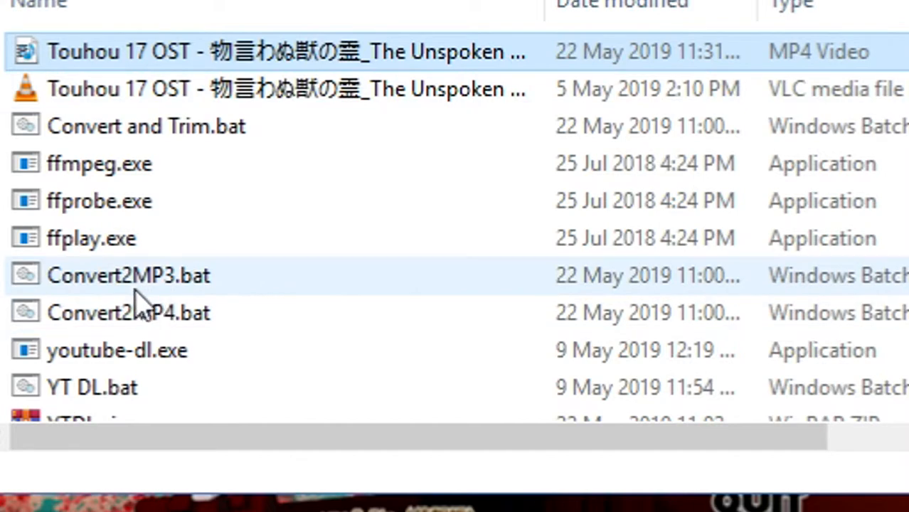
pyautogui.click(129, 276)
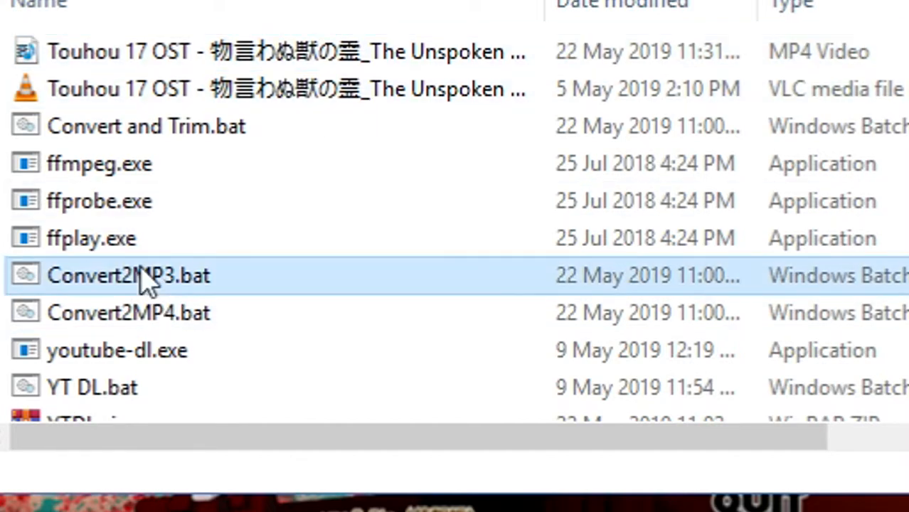
pyautogui.doubleClick(128, 275)
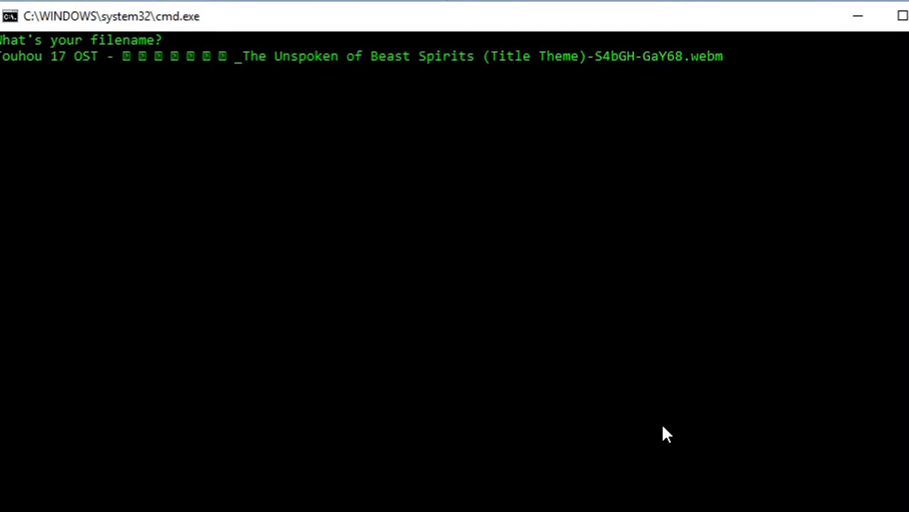
# Submit the webm source, give a .mp3 output name, and let ffmpeg finish converting
pyautogui.press('enter')
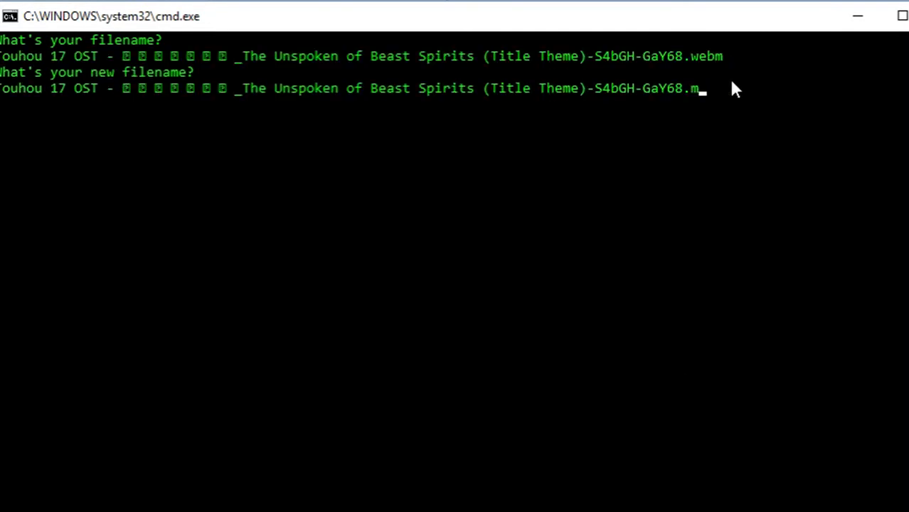
pyautogui.write('p3')
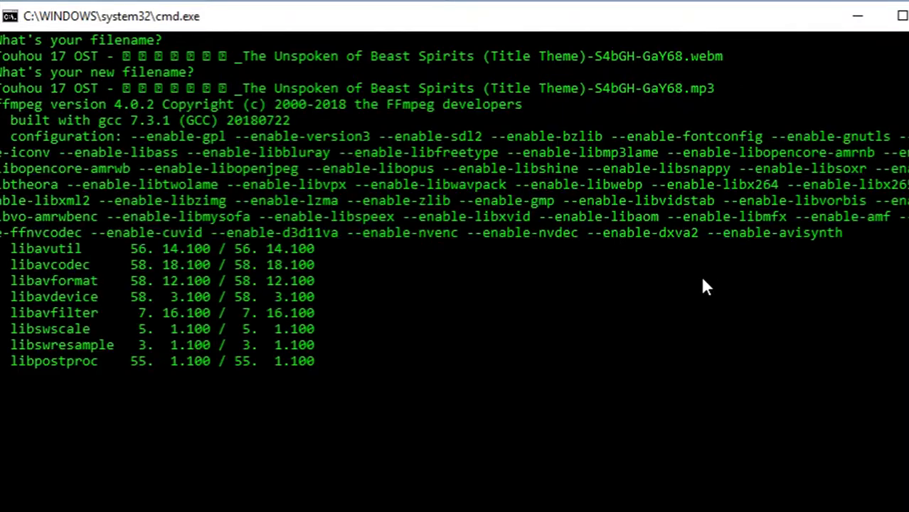
pyautogui.scroll(-3)
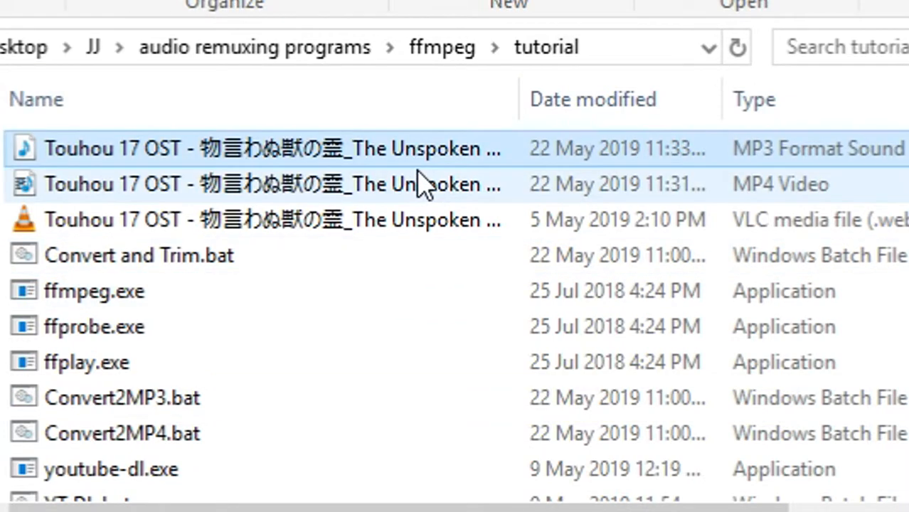
# Select and run Convert and Trim.bat from the tutorial folder
pyautogui.click(138, 255)
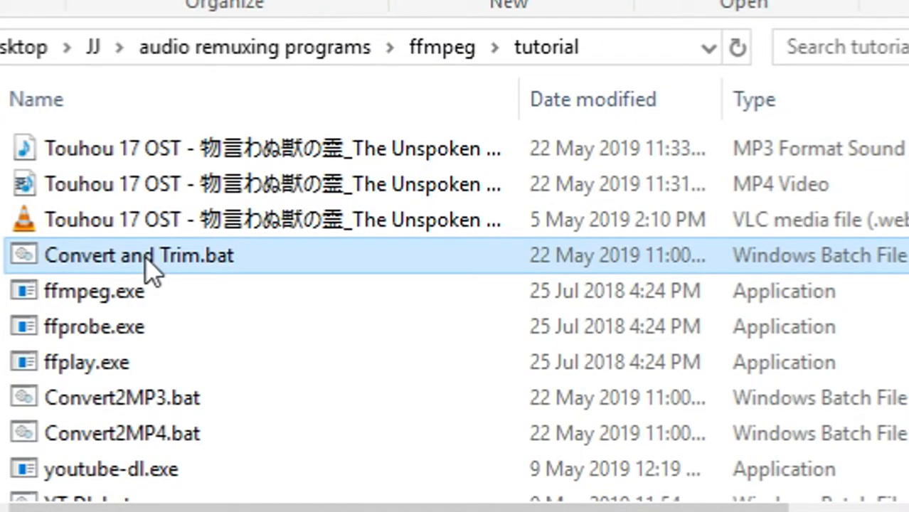
pyautogui.doubleClick(138, 255)
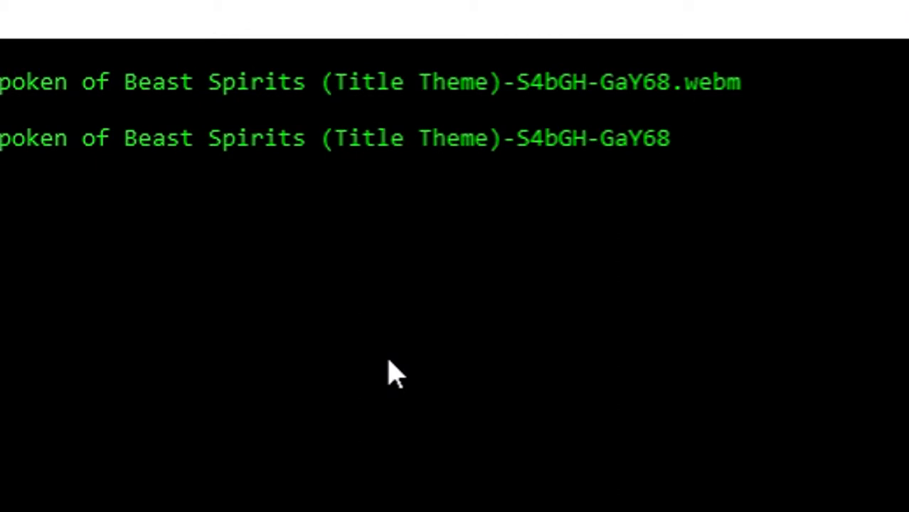
# Name the clip with a '_Trimmed' suffix and trim from 00:00:10.00 to 00:00:20.00
pyautogui.write('_Trimmed.m')
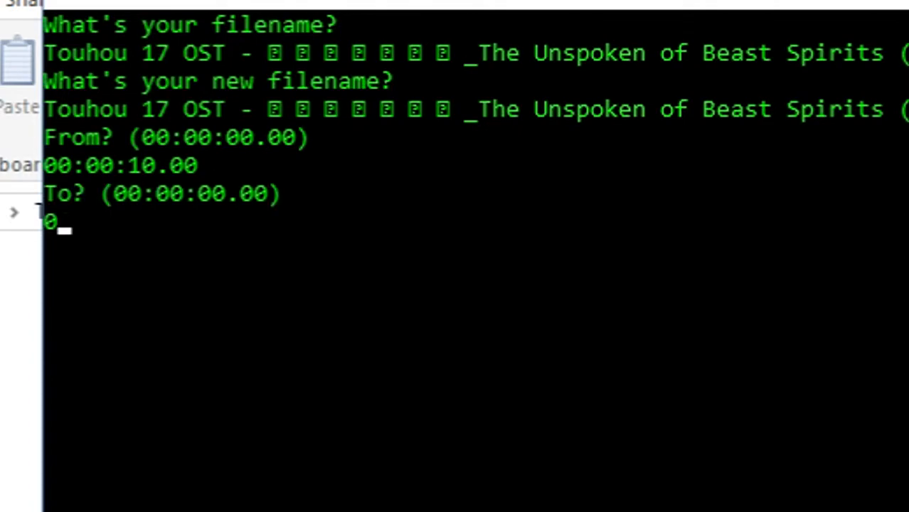
pyautogui.write('00:00:20.00')
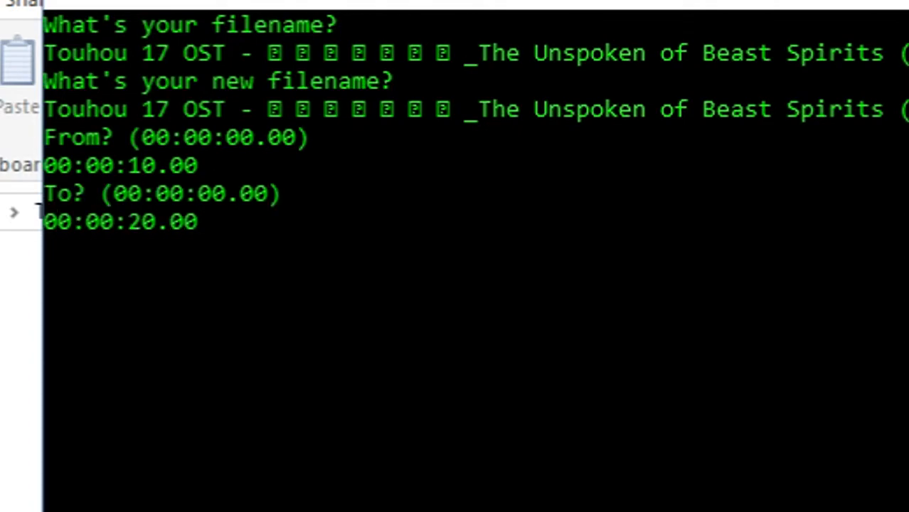